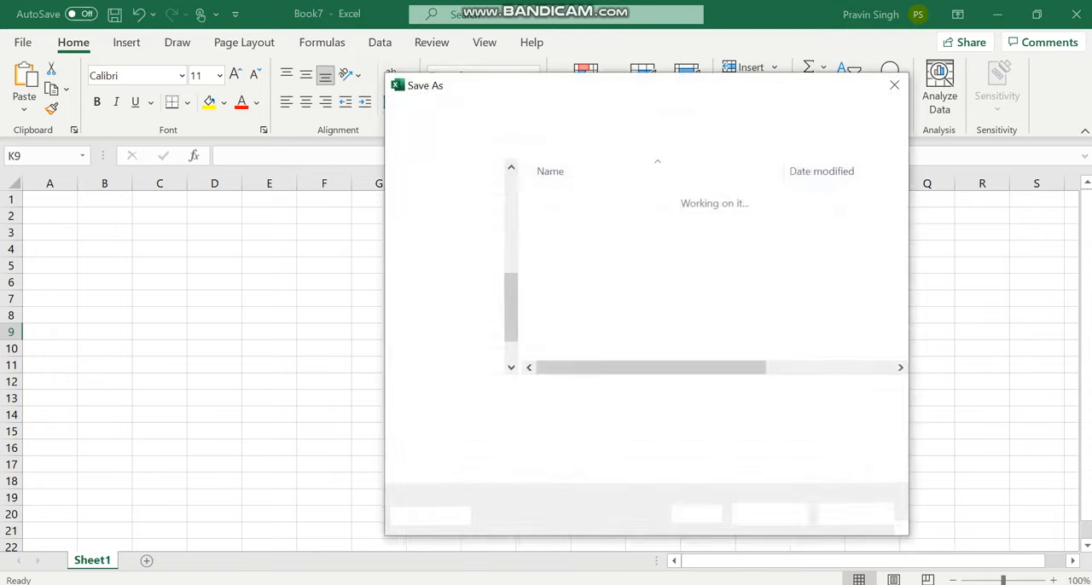
Cancel the Save As dialog and check column F's context menu for the greyed-out Insert option.
click(894, 85)
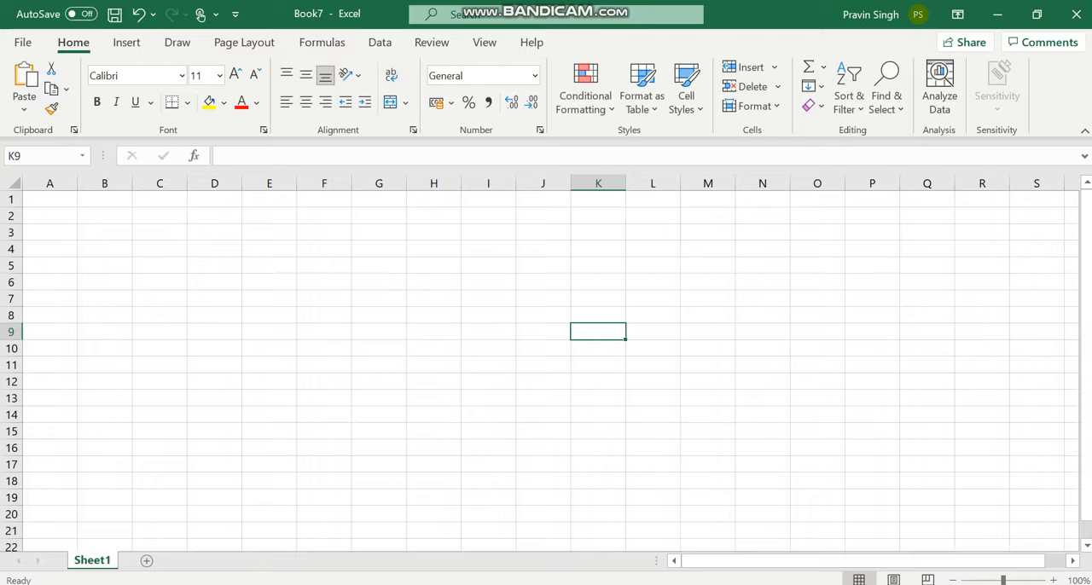
click(269, 333)
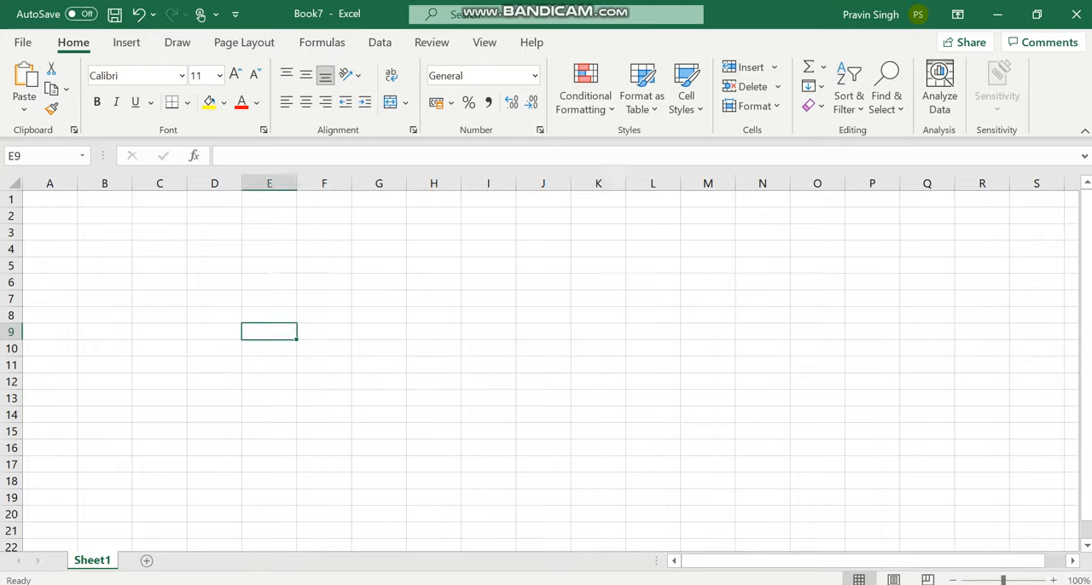
click(324, 182)
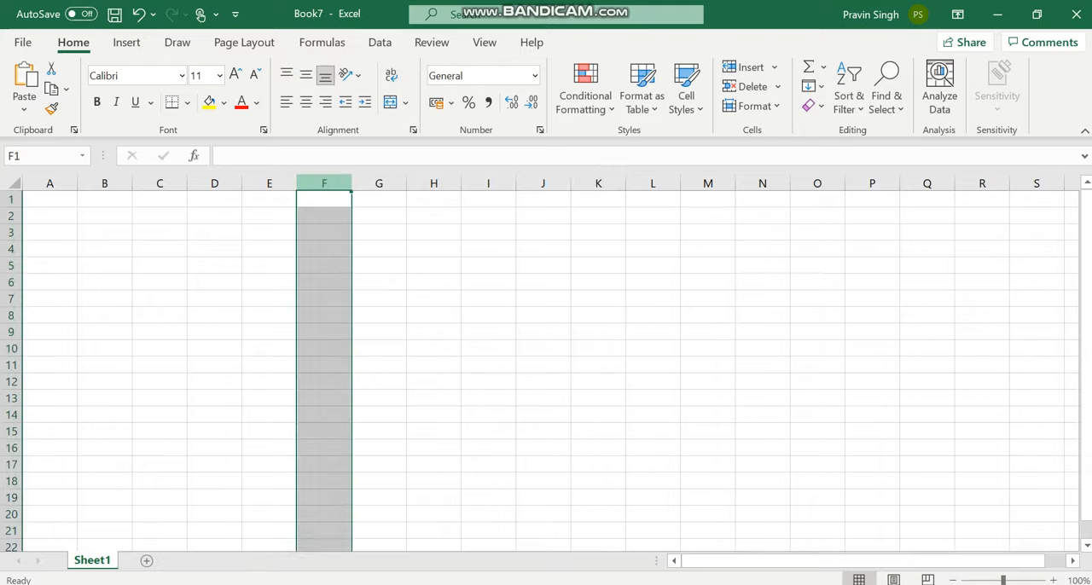
right_click(325, 183)
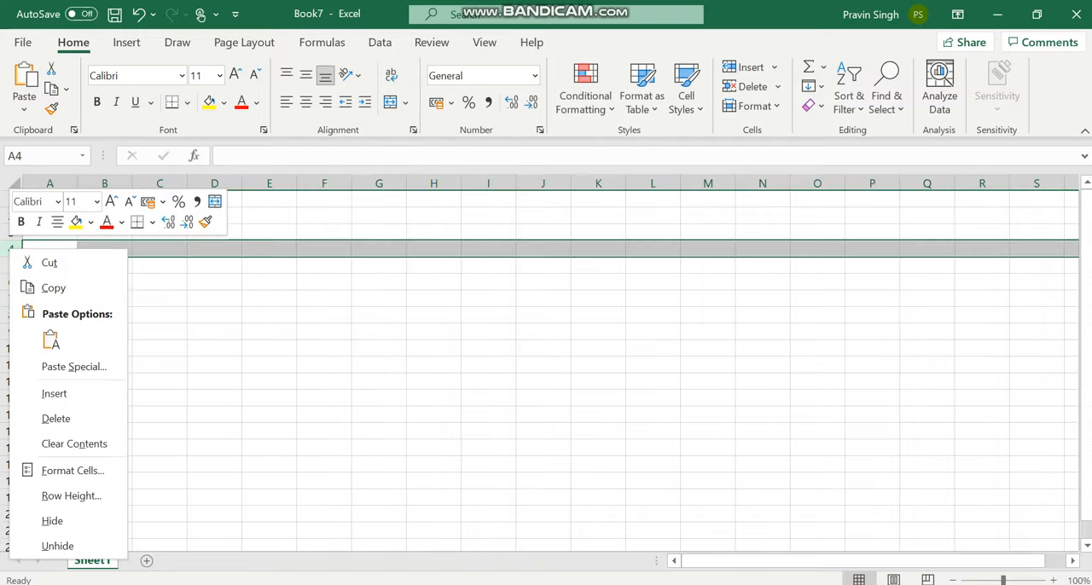
mouse_move(55, 392)
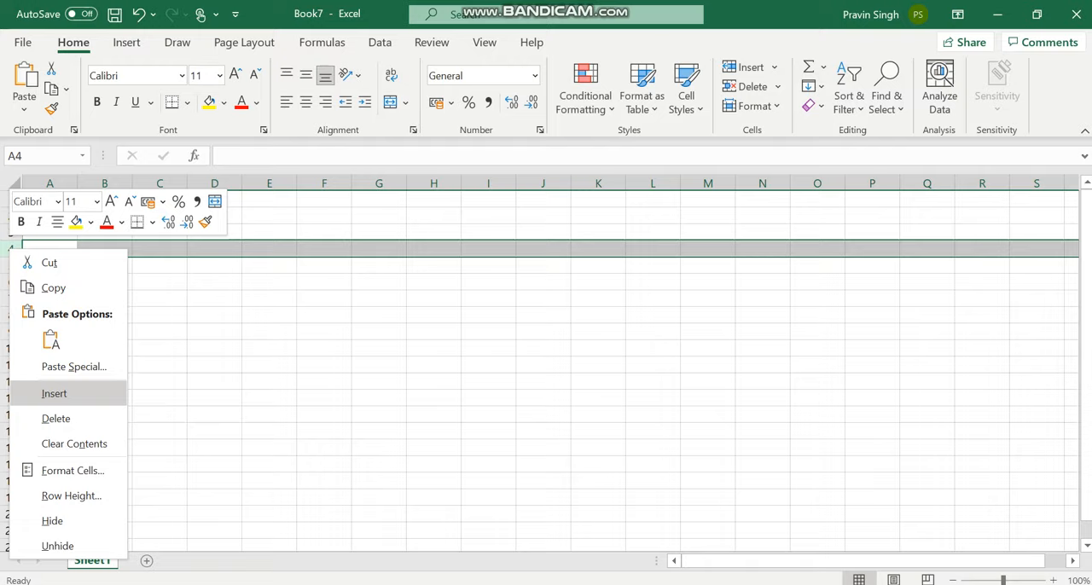
mouse_move(55, 418)
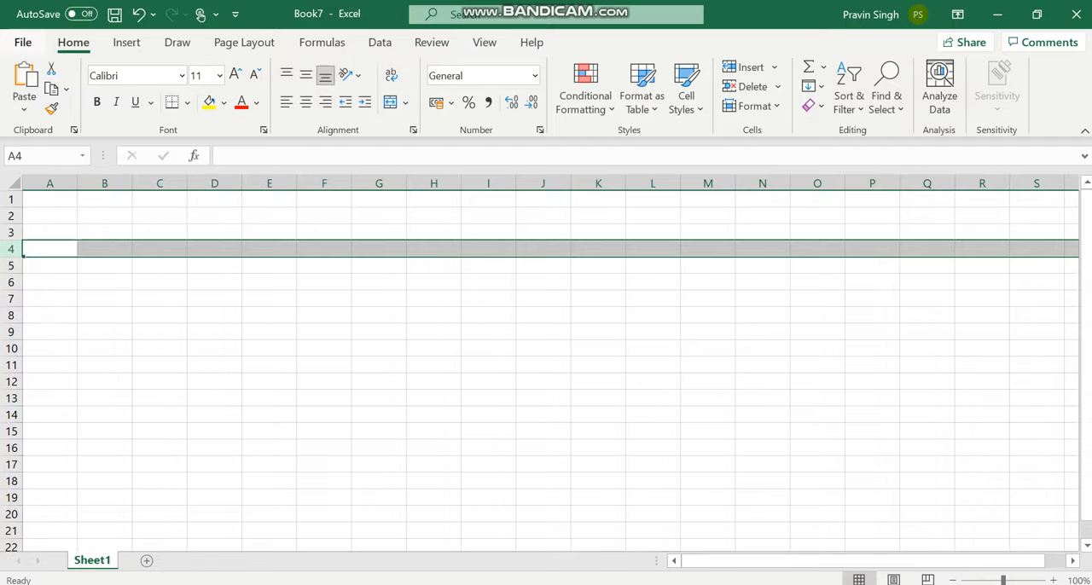
Visit the File start page and return to the blank Book7 worksheet.
click(23, 41)
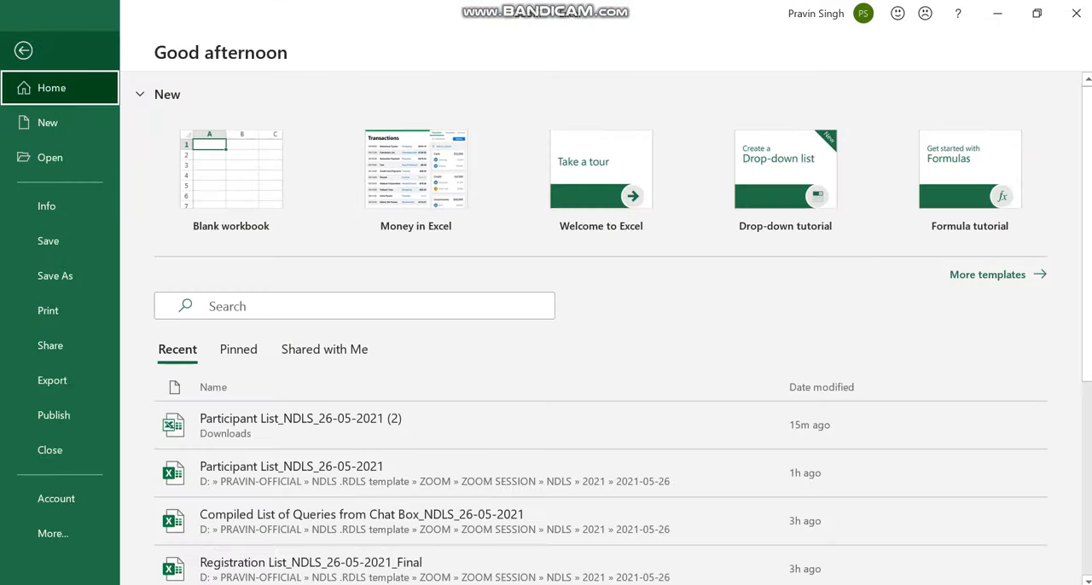
click(230, 168)
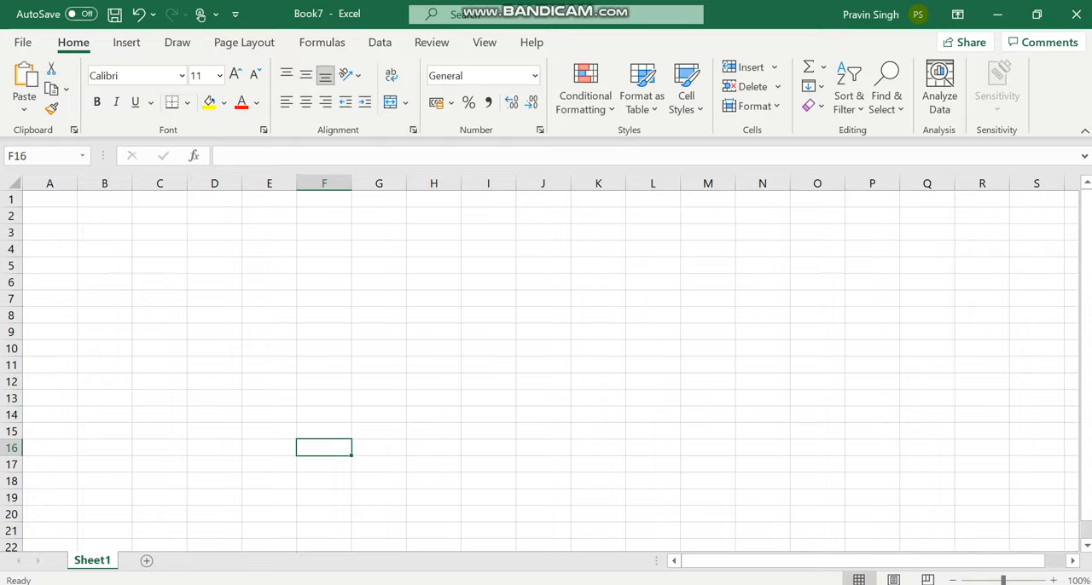
Bring up the Run box from Start with REGEDIT entered as the program to launch.
click(10, 579)
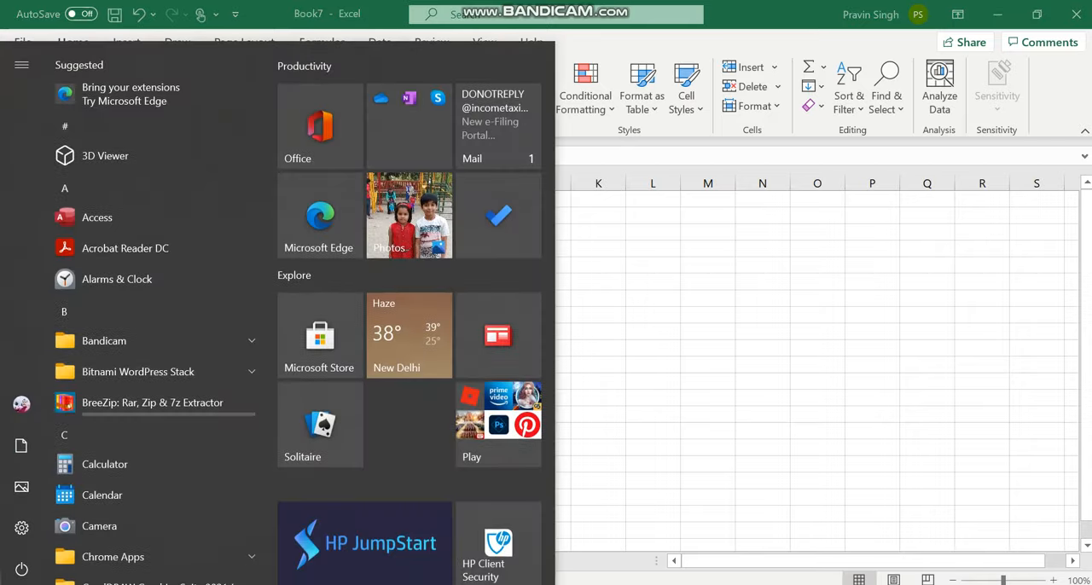
text(REGEDIT)
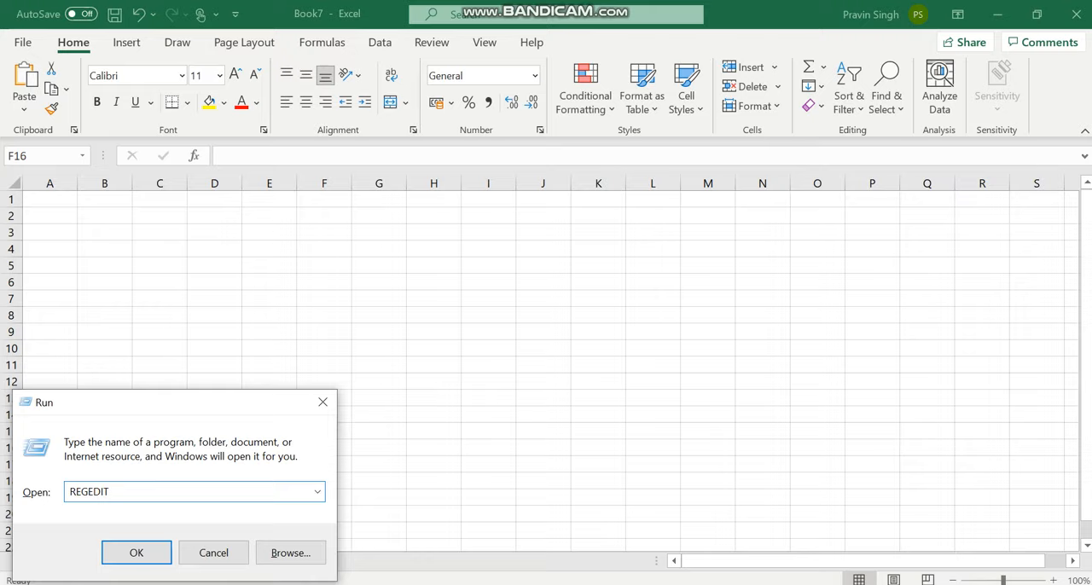
Launch regedit and expand HKEY_CURRENT_USER > SOFTWARE > Microsoft > Office in the tree.
click(136, 553)
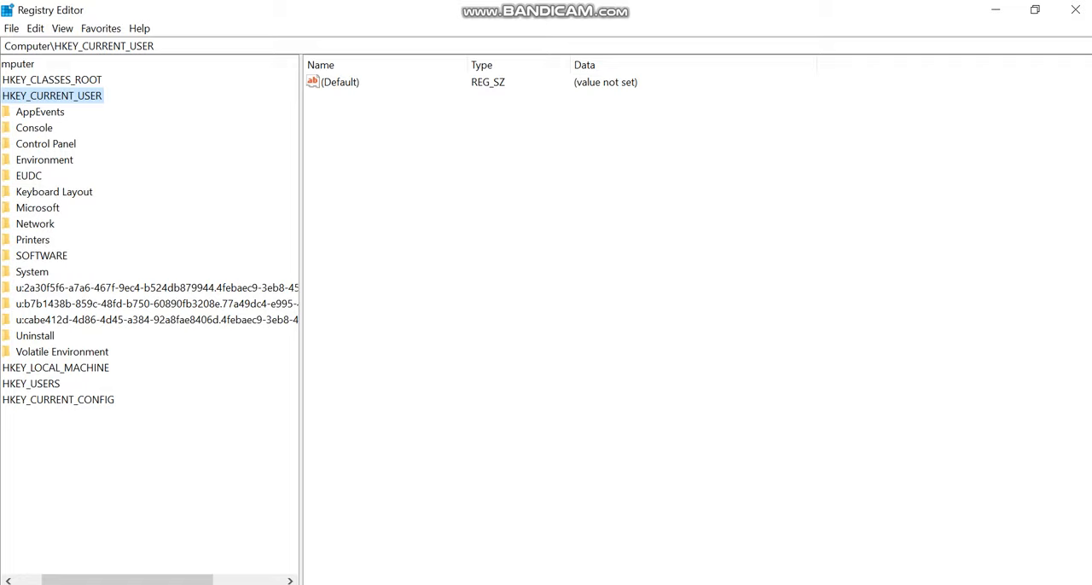
click(24, 95)
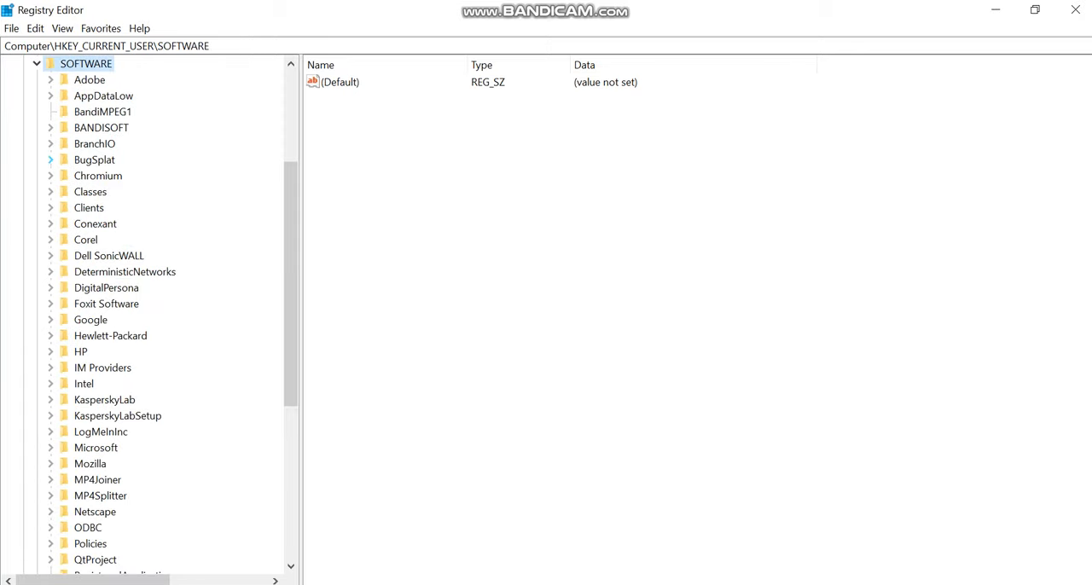
double_click(96, 447)
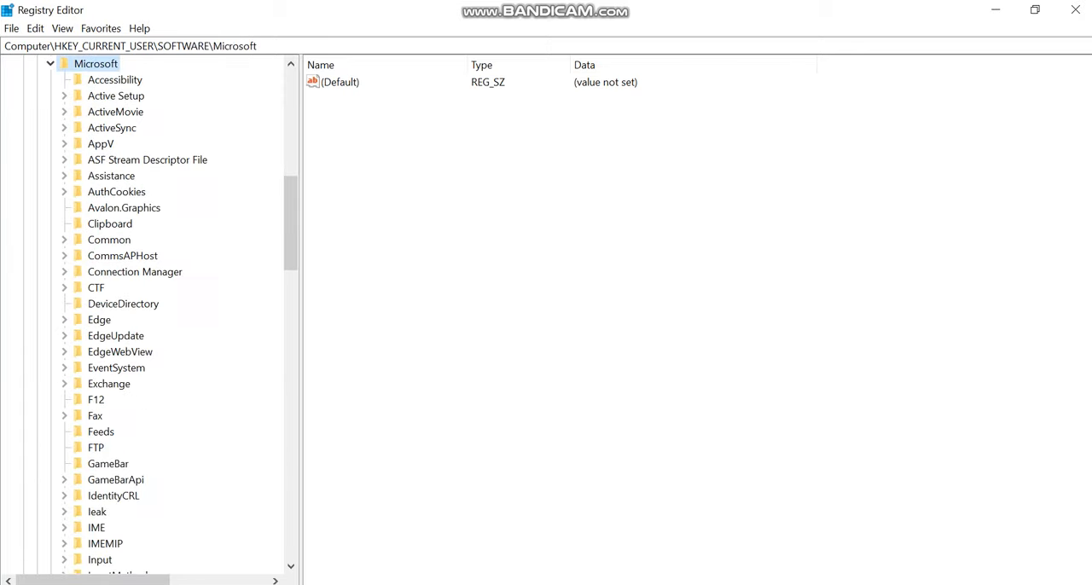
click(147, 161)
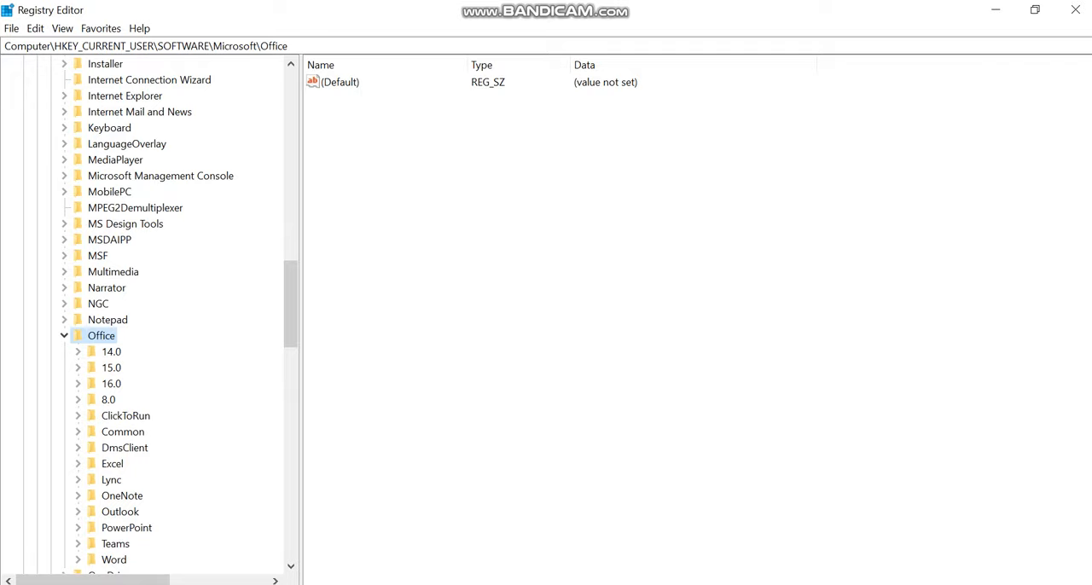
Expand 16.0 > Excel, select the Options key and delete it from its context menu.
click(111, 367)
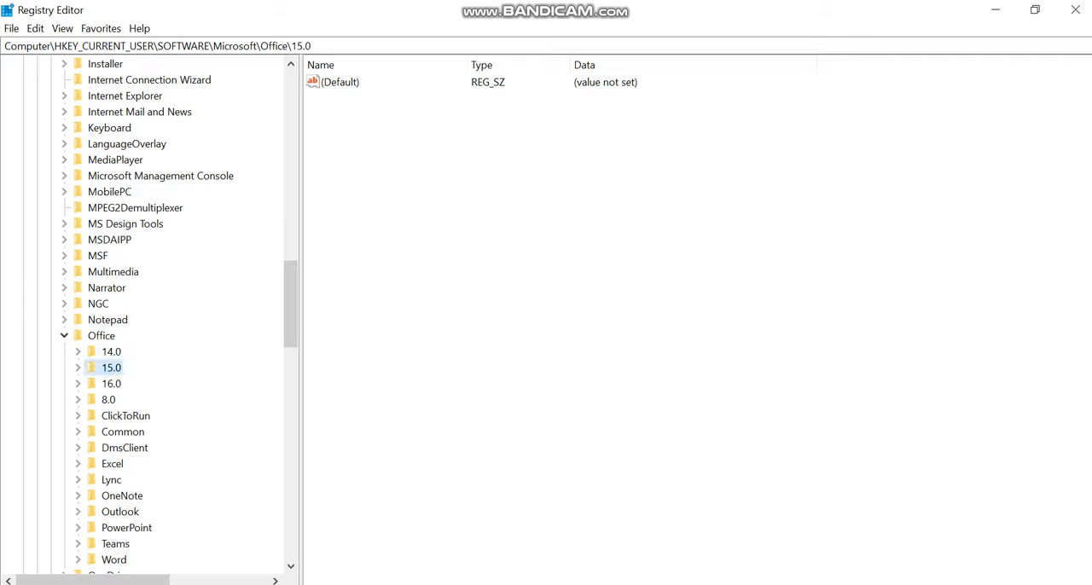
click(111, 382)
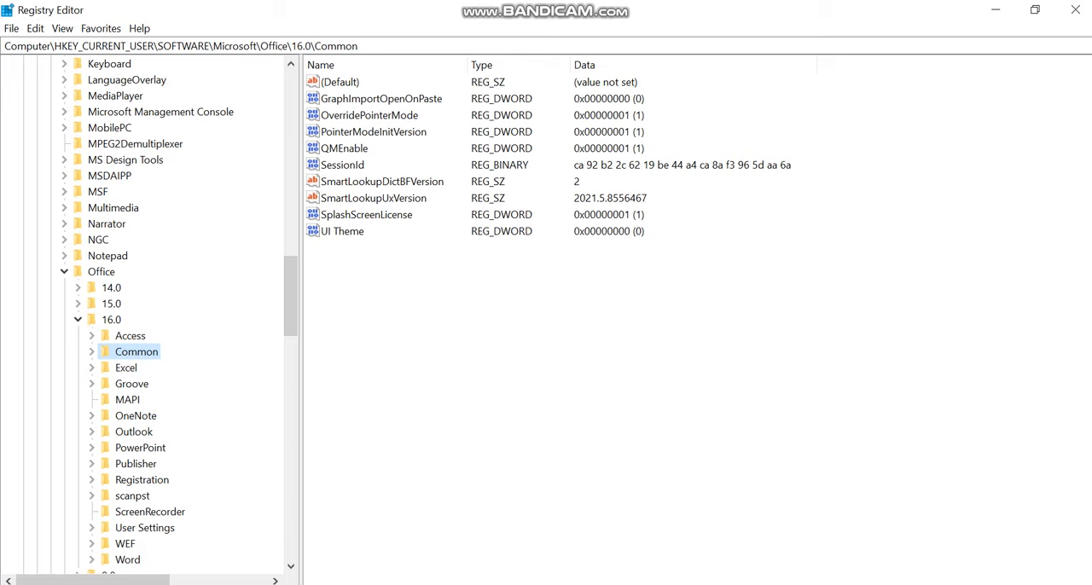
click(126, 367)
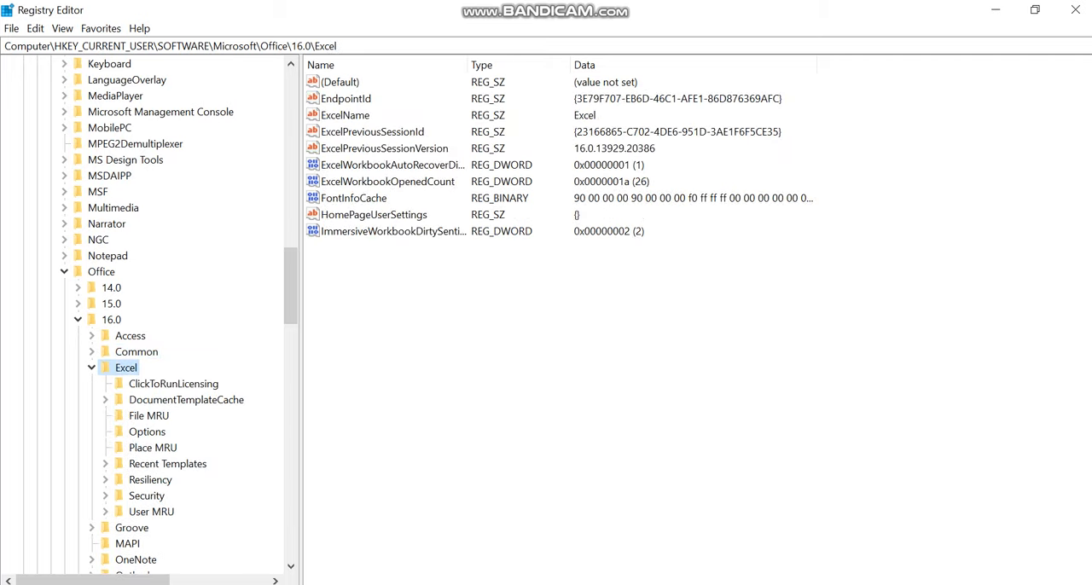
click(146, 430)
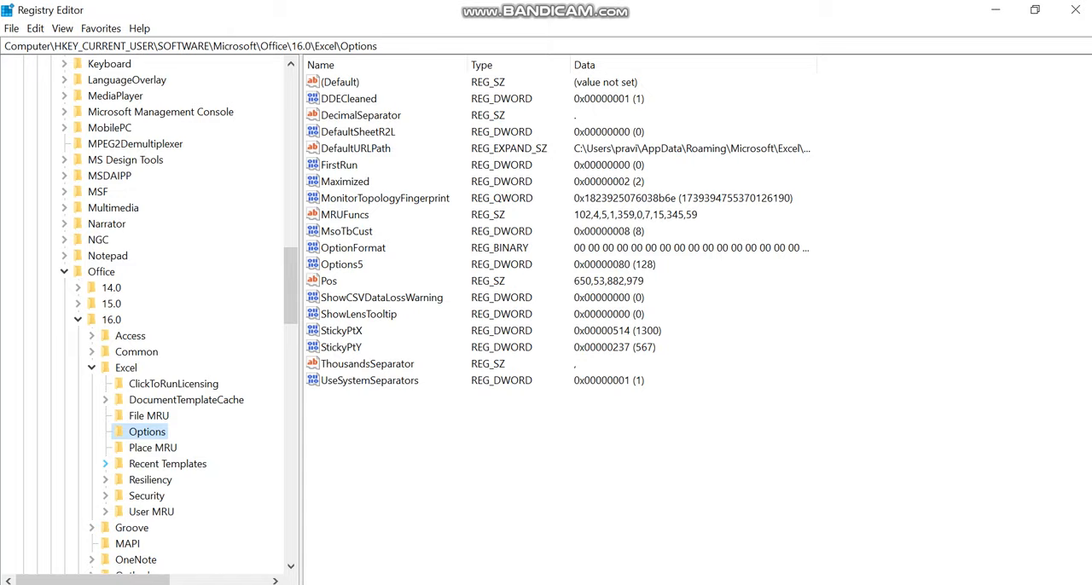
right_click(147, 431)
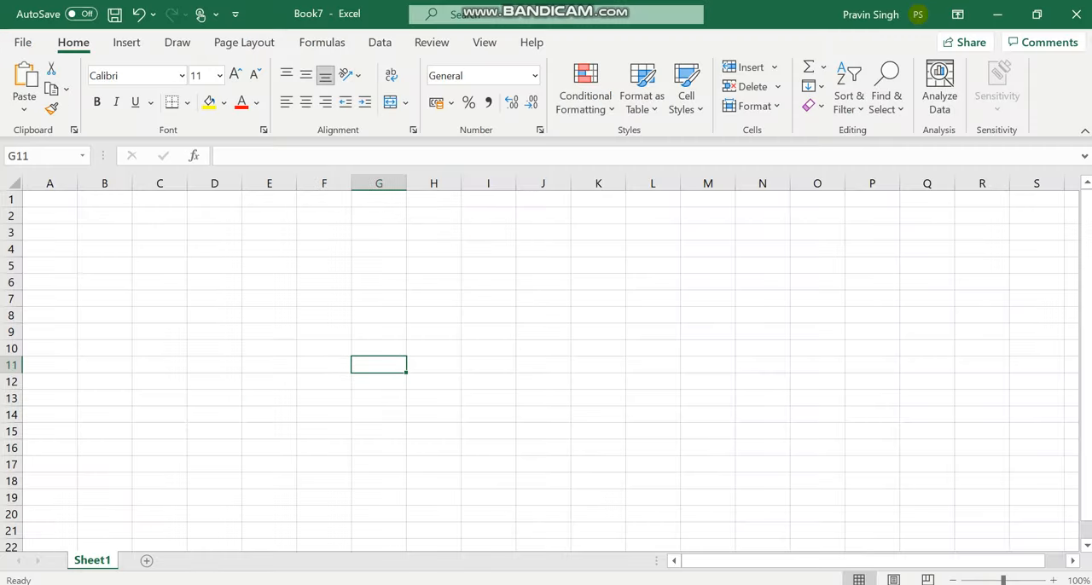
Insert a blank column at F via the now-enabled context-menu Insert.
click(324, 182)
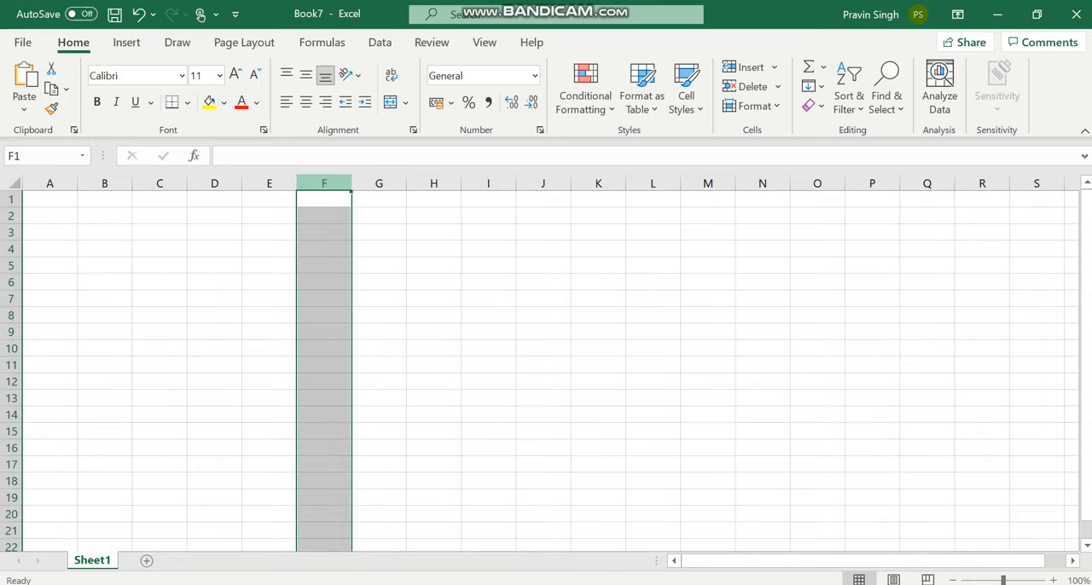
right_click(325, 198)
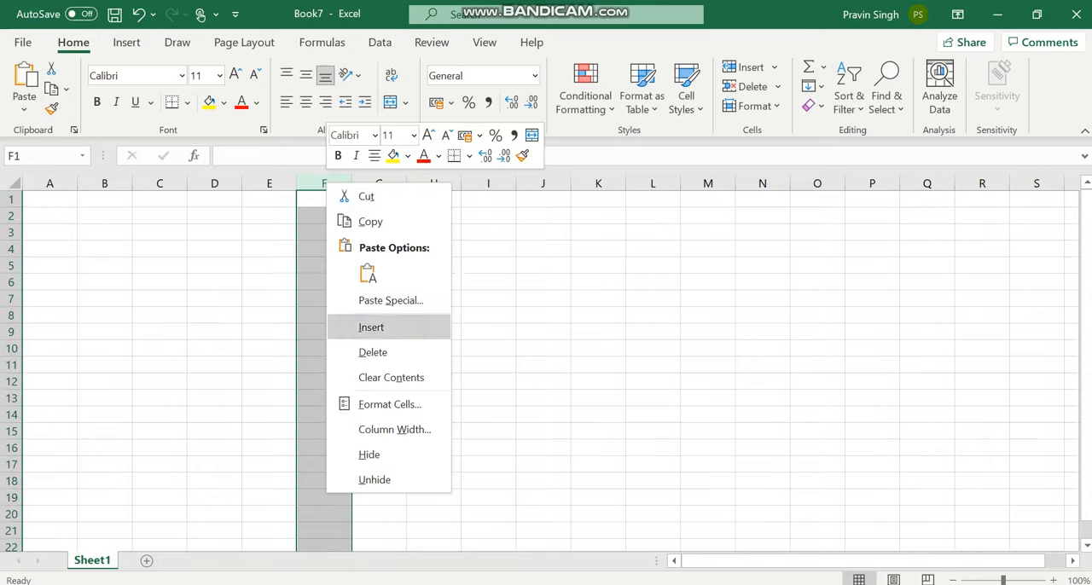
click(270, 267)
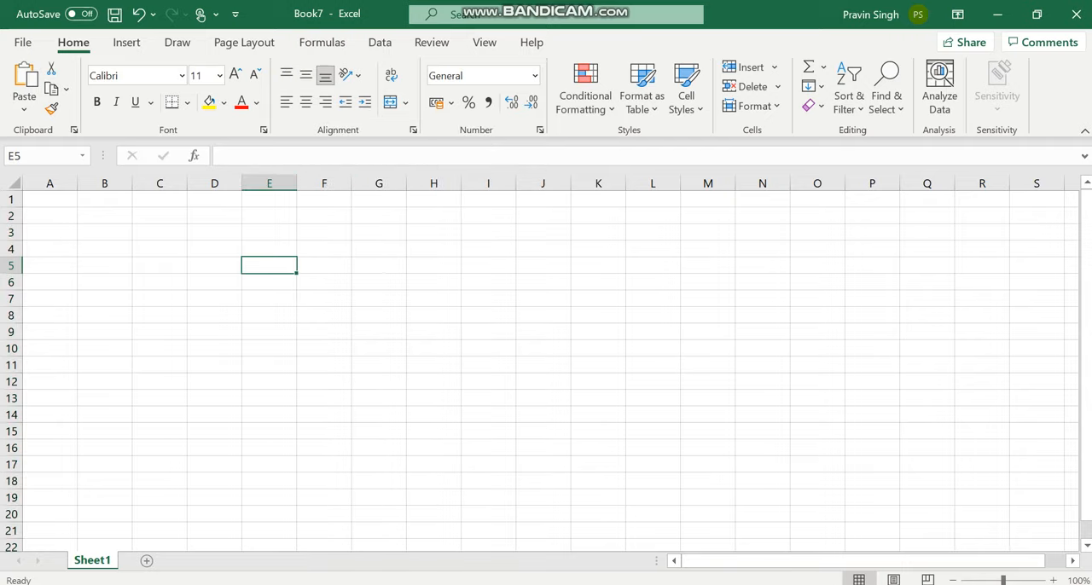
click(324, 183)
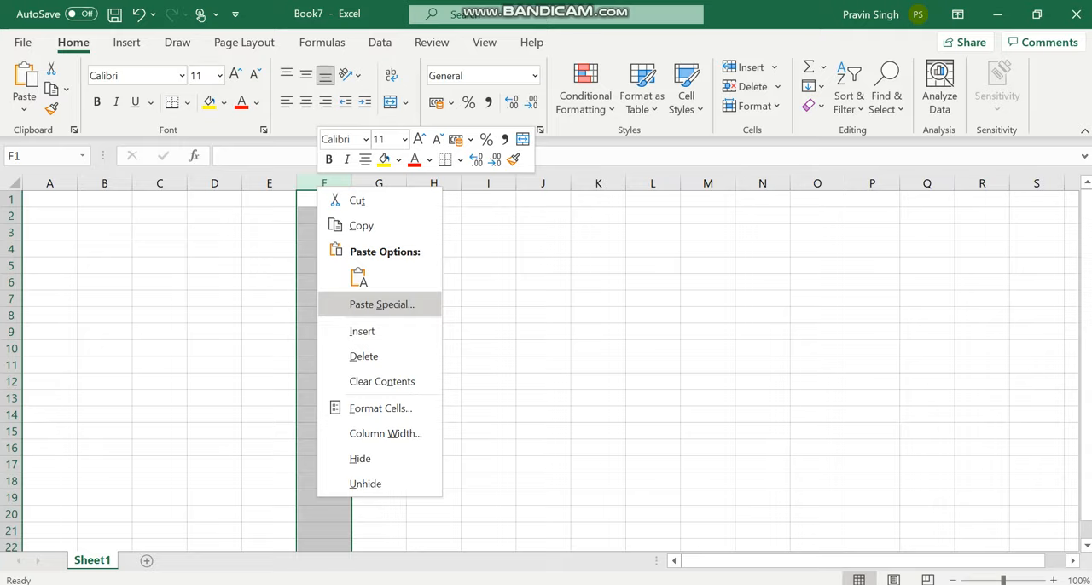
mouse_move(382, 383)
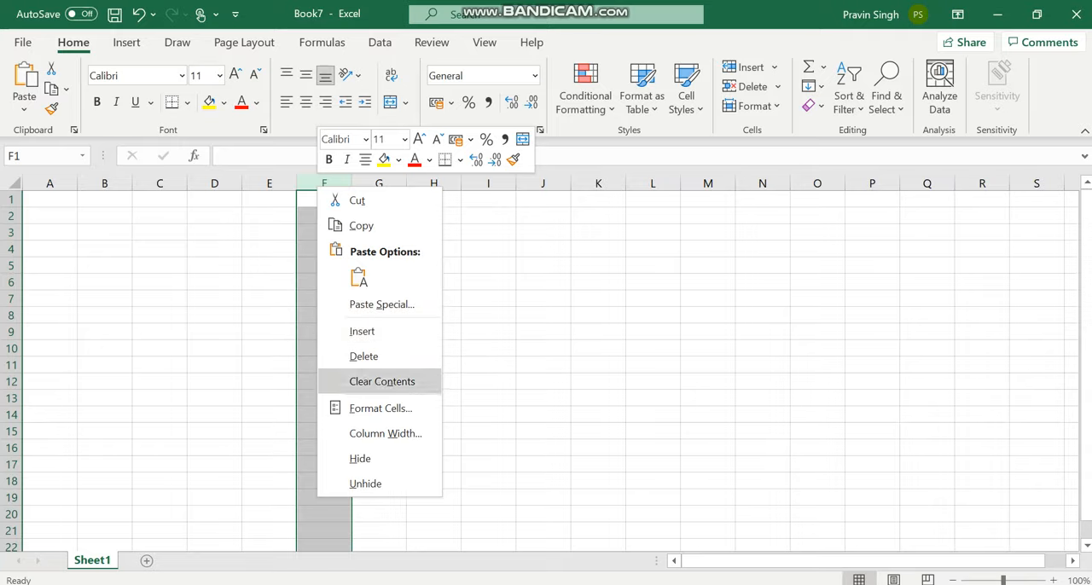
Insert a blank row at row 4 the same way.
click(382, 382)
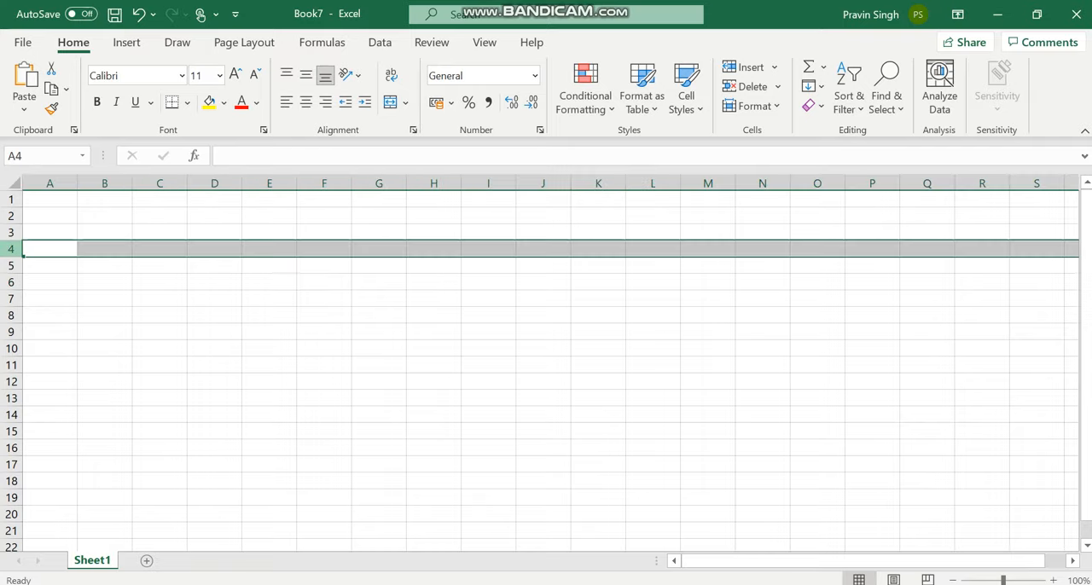
right_click(50, 249)
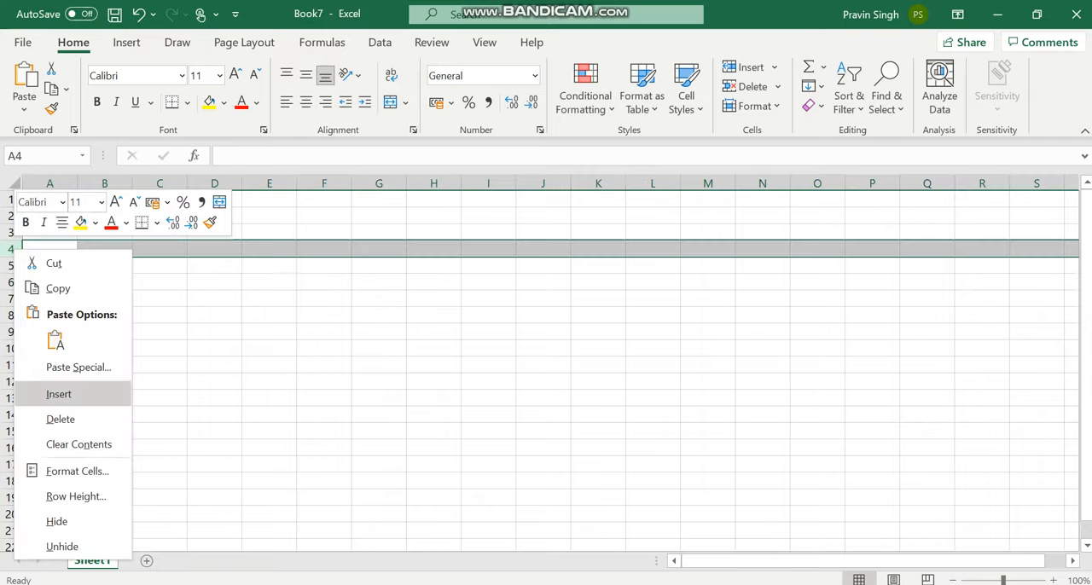
click(379, 333)
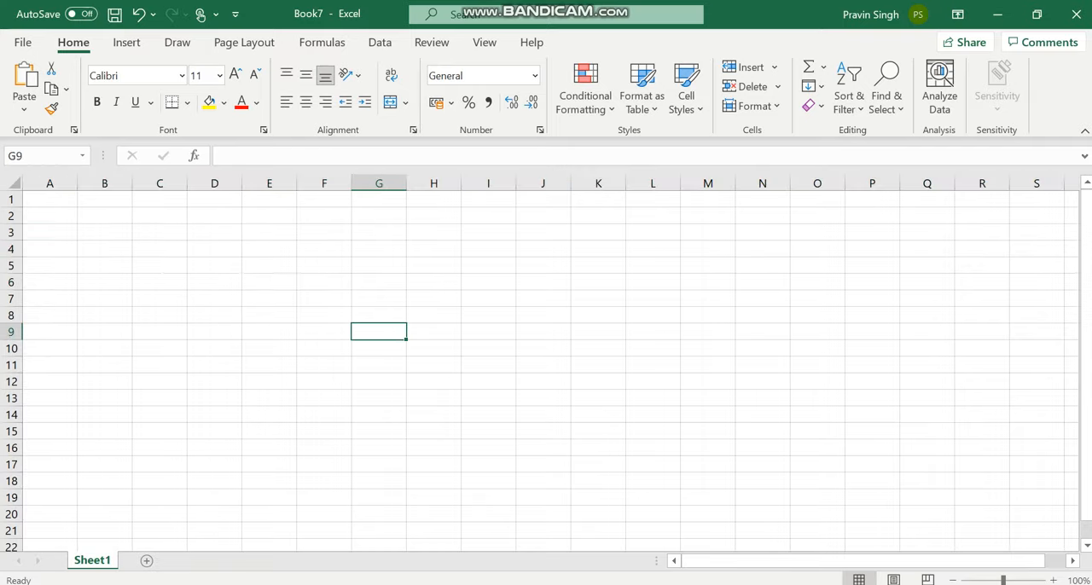